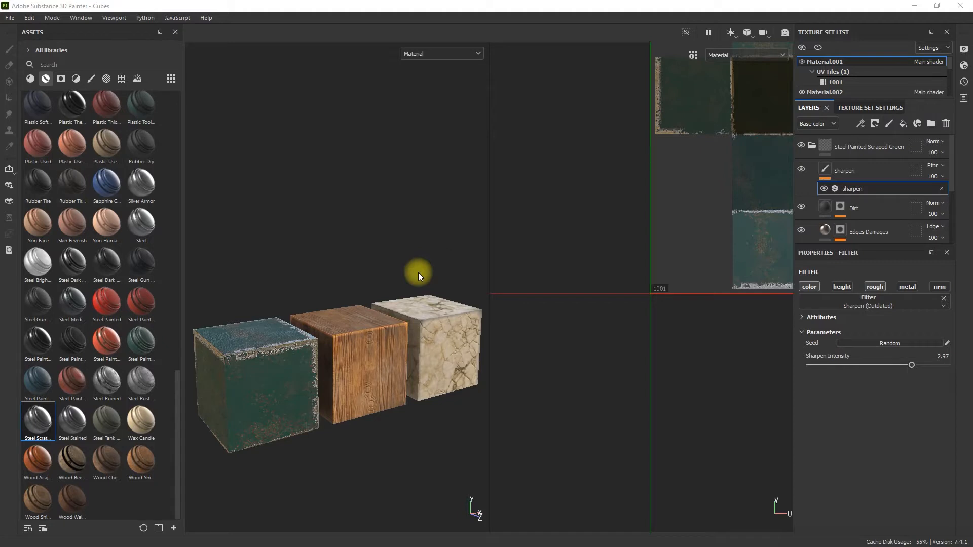
{"action": "mouse_move", "coordinate": [60, 75]}
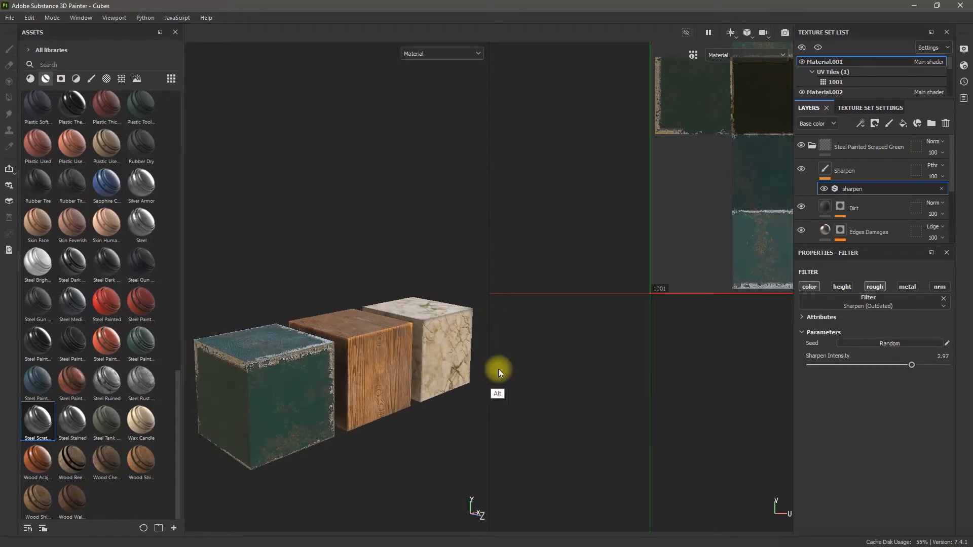
Step: Orbit around the cubes, then open Export Textures with output directory Desktop > Cubes
{"action": "left_click_drag", "start_coordinate": [500, 372], "coordinate": [475, 365]}
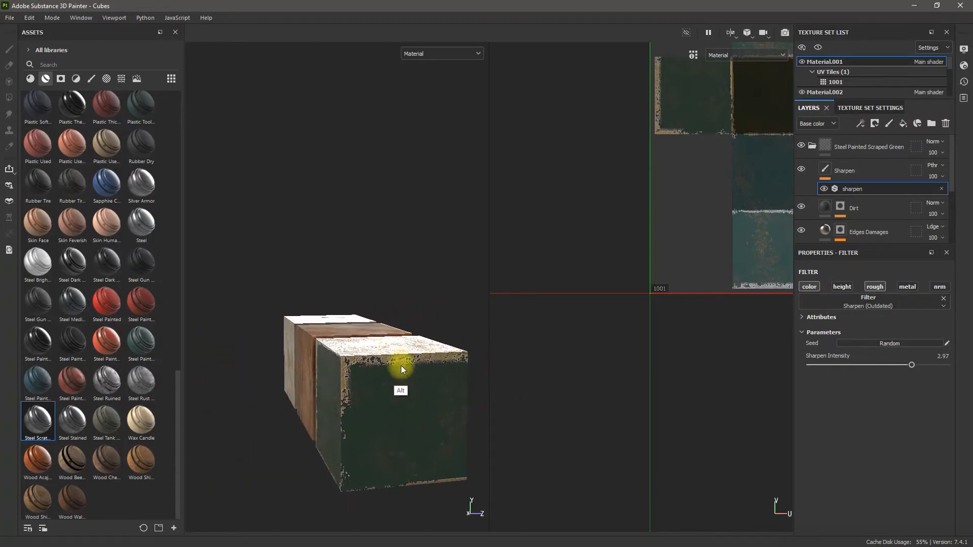
{"action": "left_click_drag", "start_coordinate": [402, 370], "coordinate": [453, 329]}
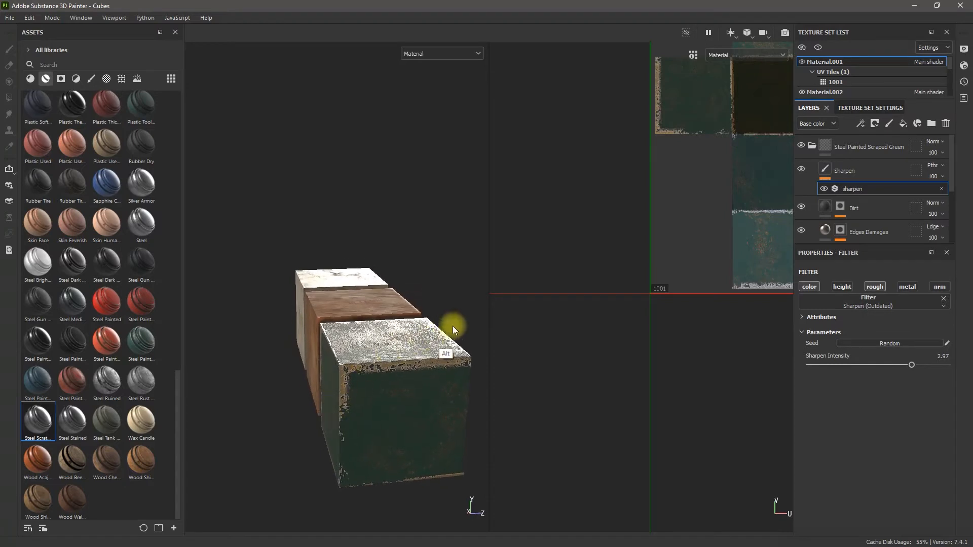
{"action": "left_click_drag", "start_coordinate": [453, 329], "coordinate": [378, 366]}
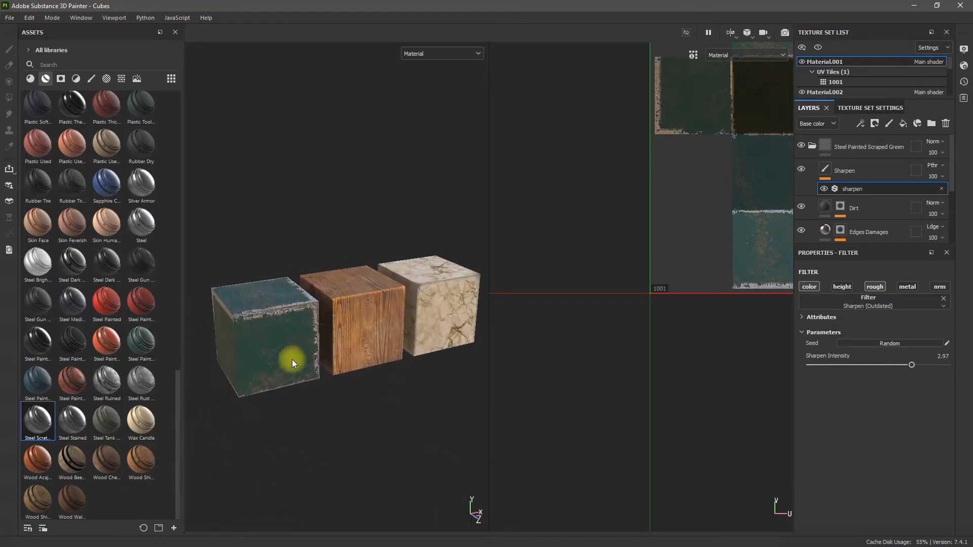
{"action": "left_click", "coordinate": [9, 17]}
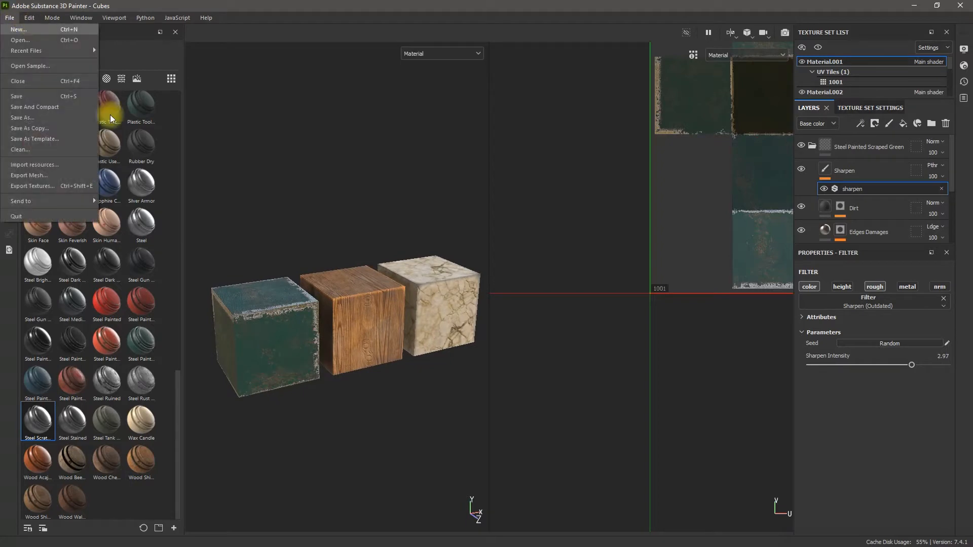
{"action": "left_click", "coordinate": [32, 185]}
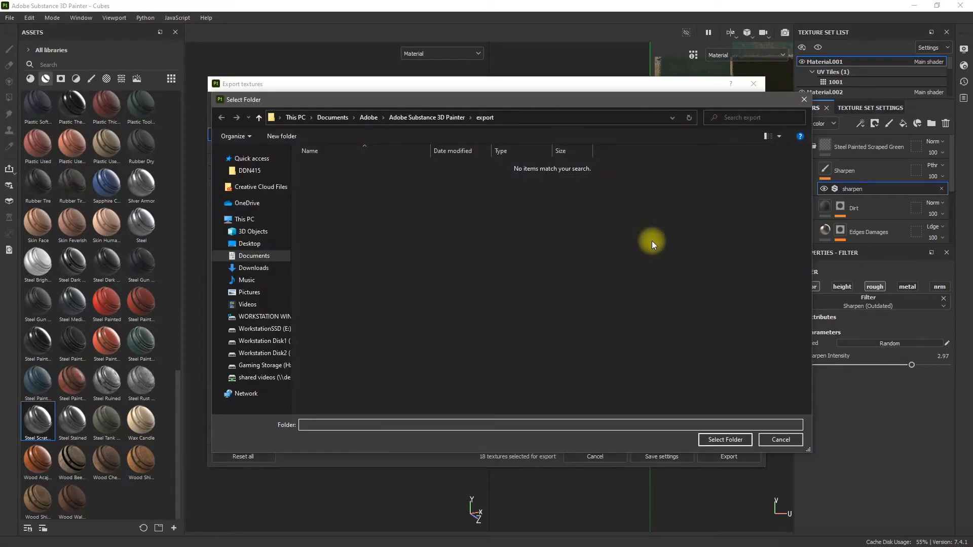
{"action": "left_click", "coordinate": [249, 243]}
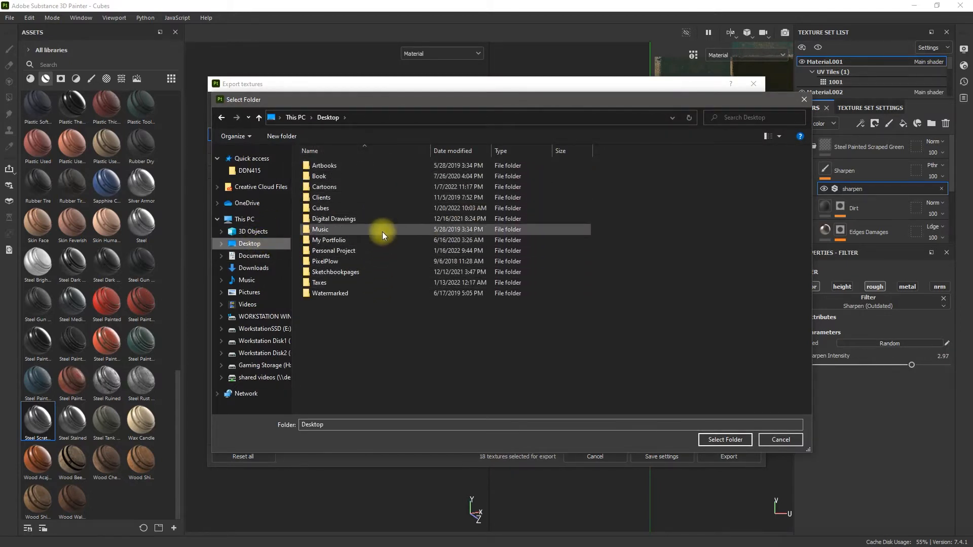
{"action": "double_click", "coordinate": [320, 208]}
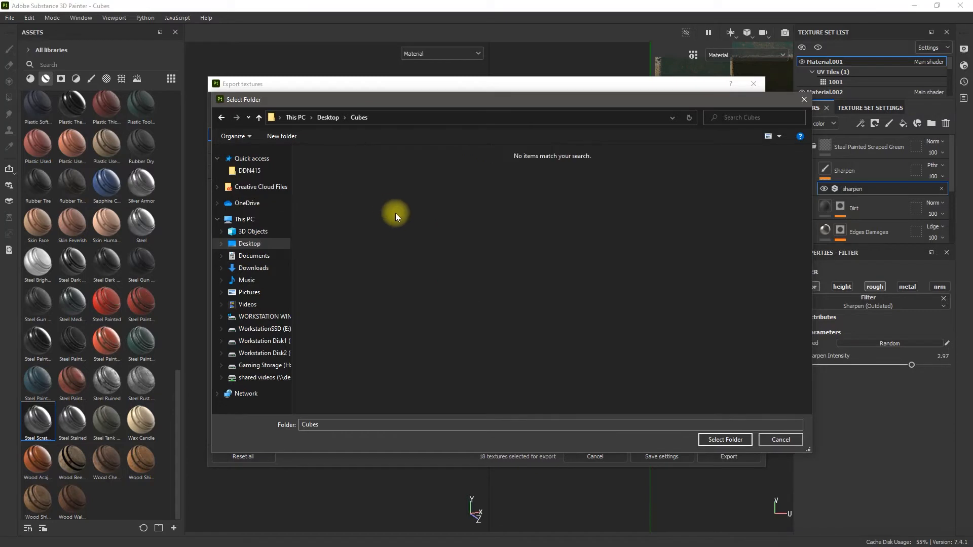
{"action": "left_click", "coordinate": [724, 439]}
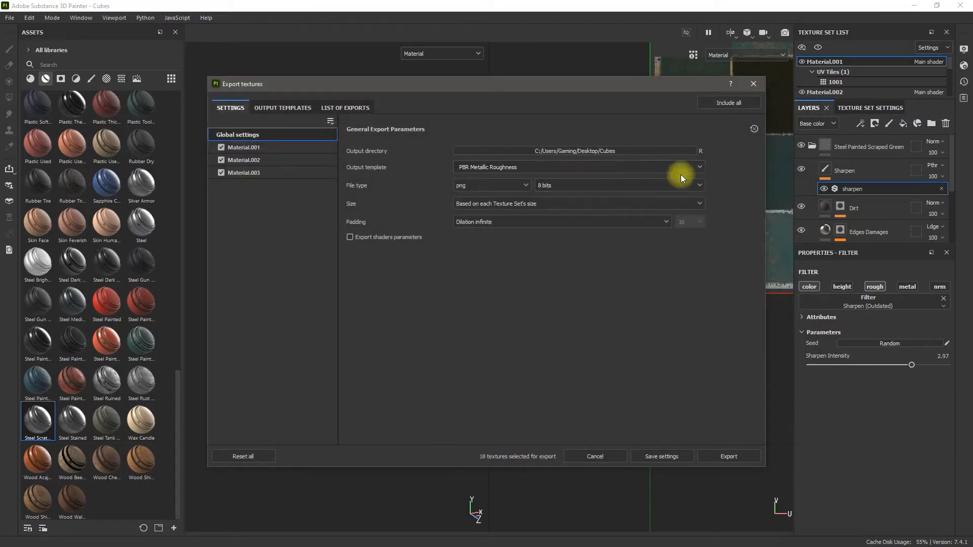
Step: Choose the PBR Metallic Roughness (folders or PSD groups) output template and 2048 size
{"action": "left_click", "coordinate": [699, 167]}
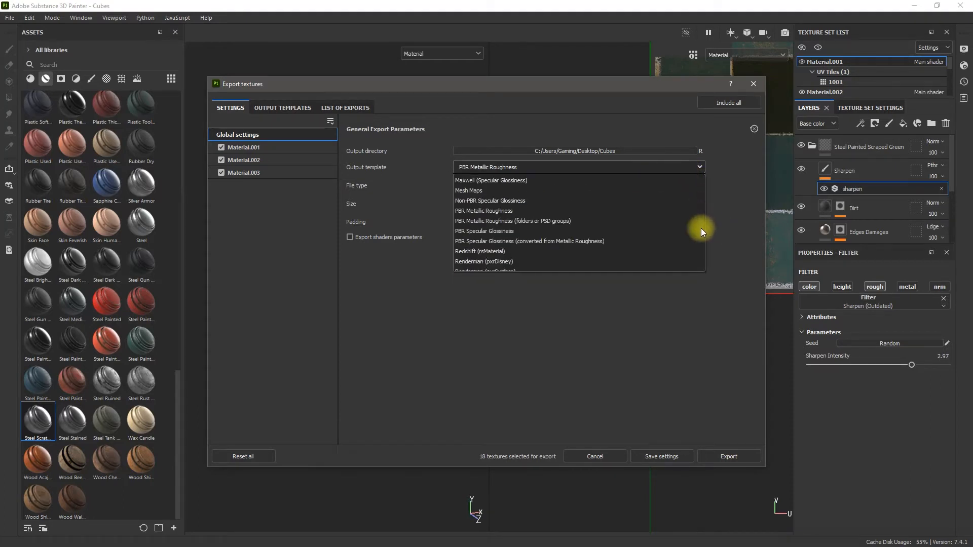
{"action": "left_click", "coordinate": [512, 220]}
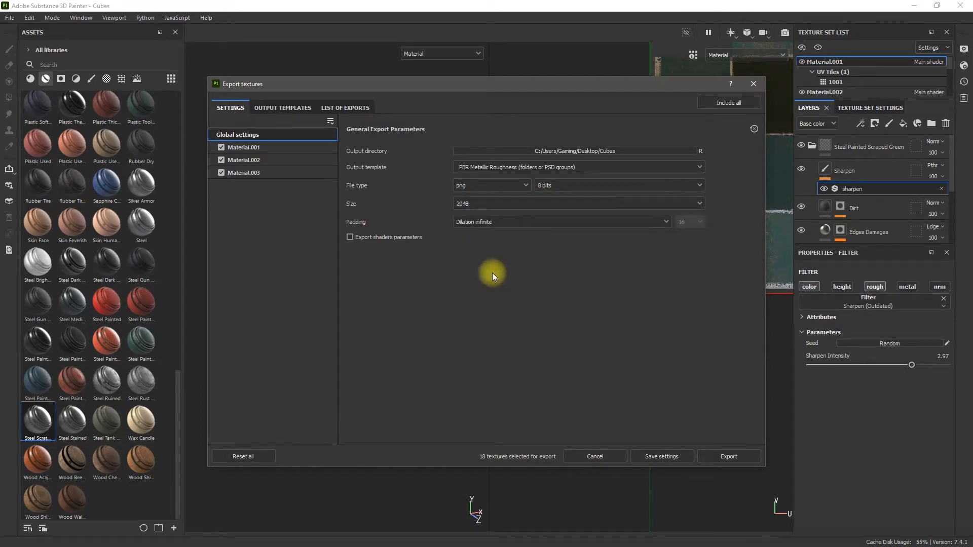
{"action": "left_click", "coordinate": [561, 222]}
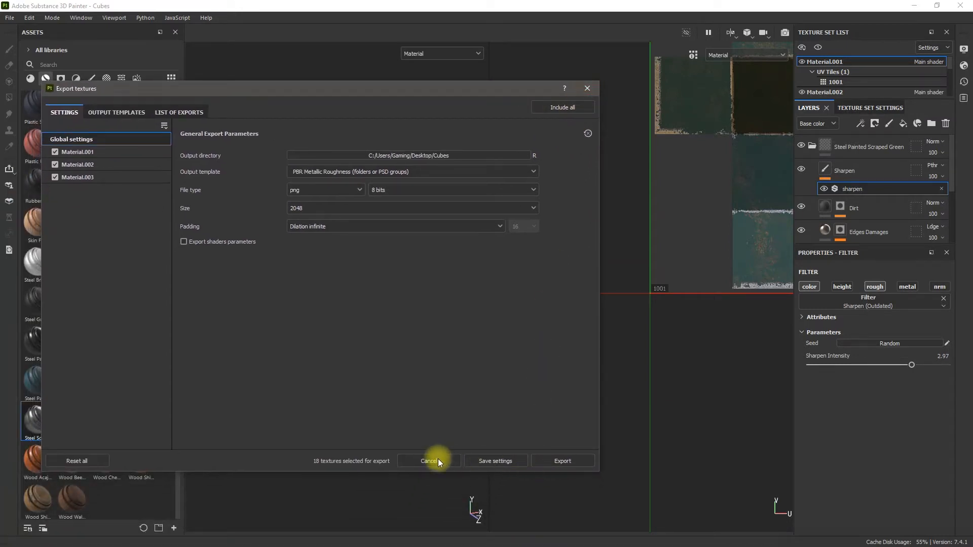
Step: Cancel the export and display only the Base color channel in the viewports
{"action": "left_click", "coordinate": [429, 460]}
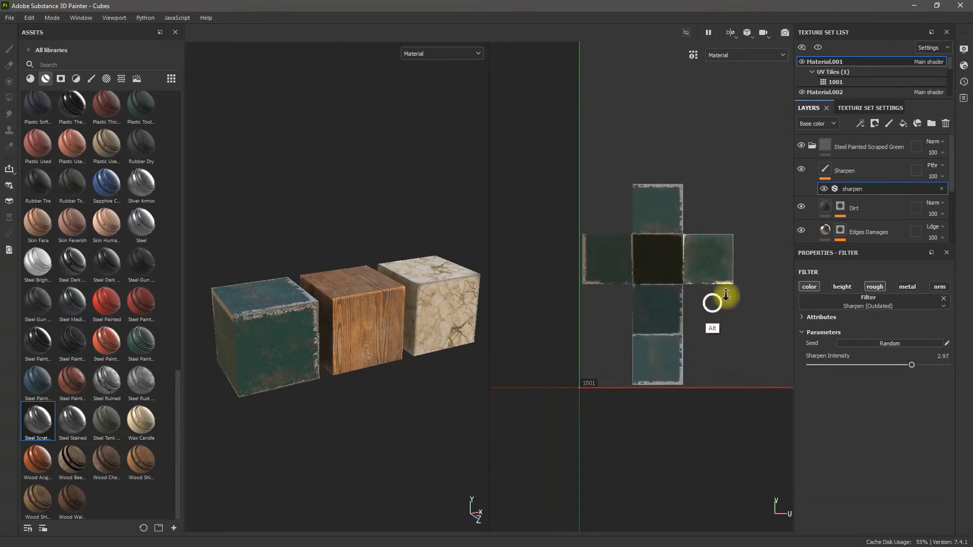
{"action": "left_click", "coordinate": [746, 55]}
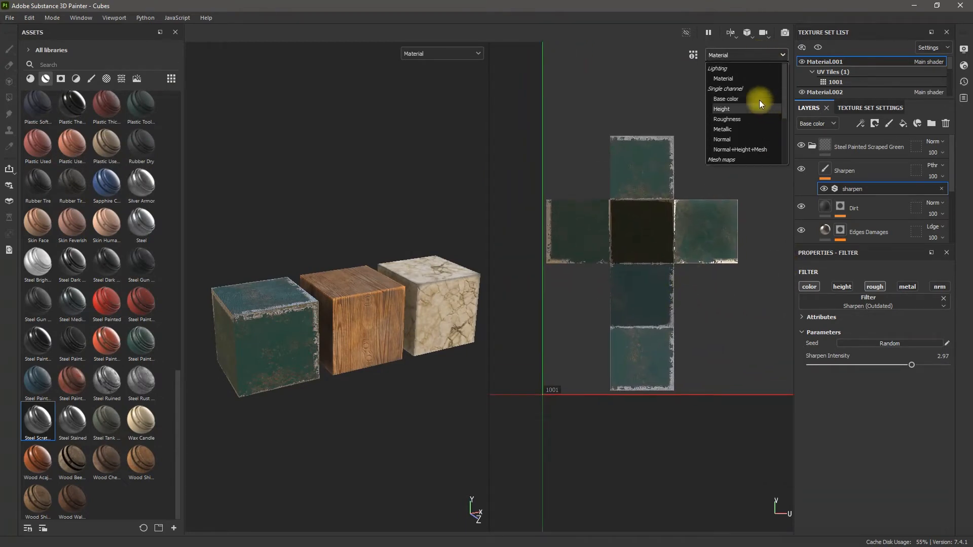
{"action": "left_click", "coordinate": [726, 99]}
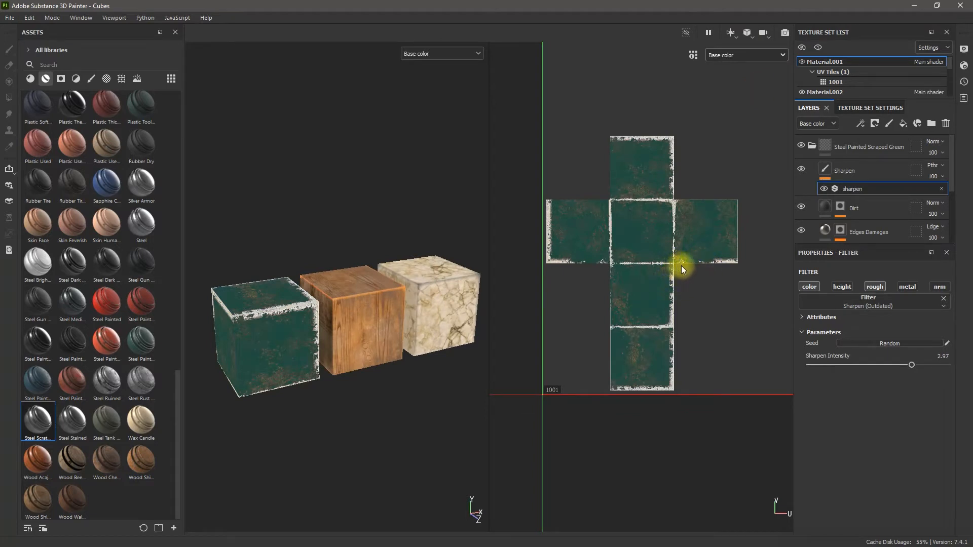
{"action": "mouse_move", "coordinate": [846, 403]}
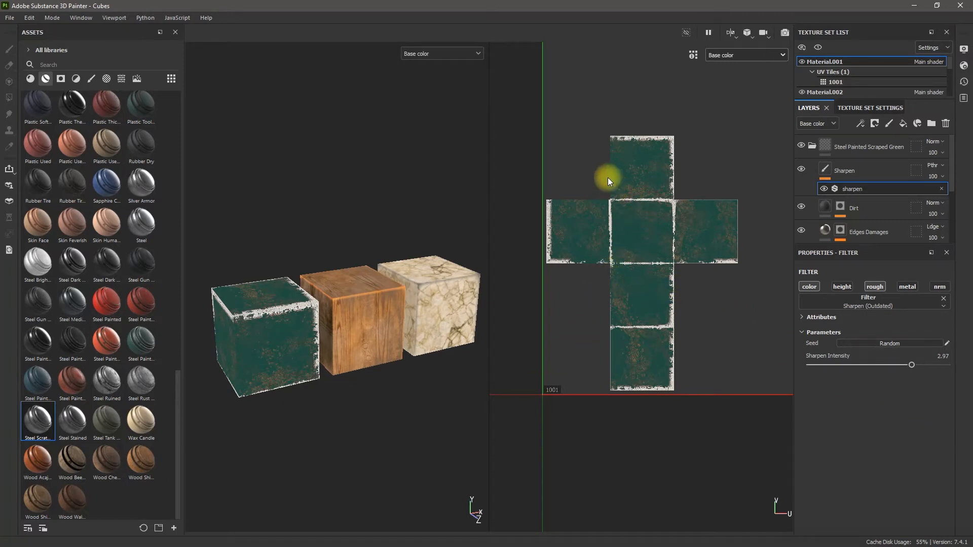
{"action": "mouse_move", "coordinate": [669, 136]}
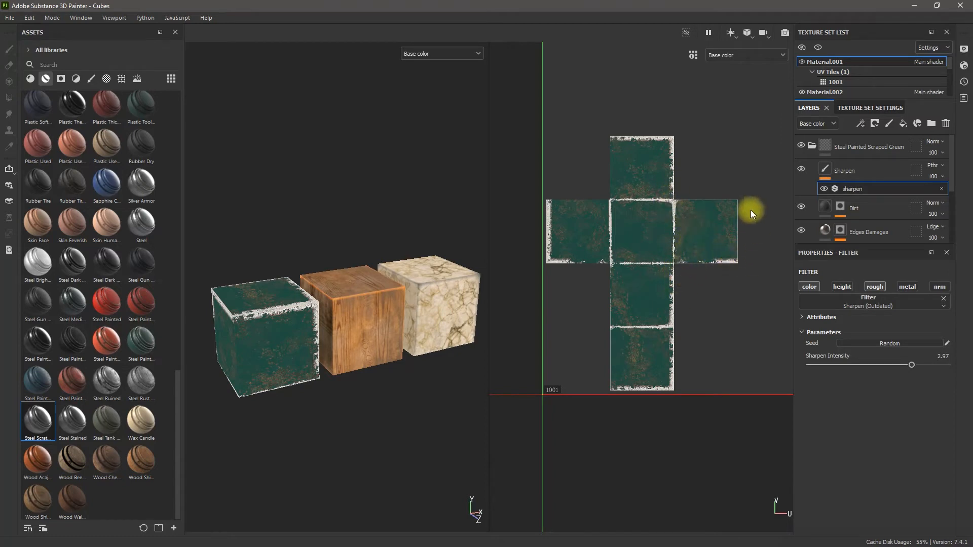
{"action": "mouse_move", "coordinate": [694, 248]}
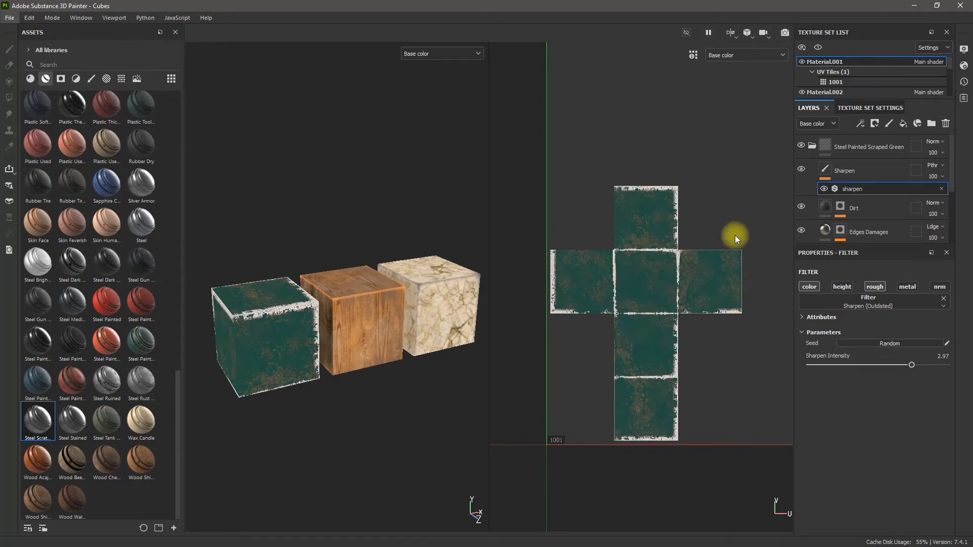
{"action": "mouse_move", "coordinate": [722, 308]}
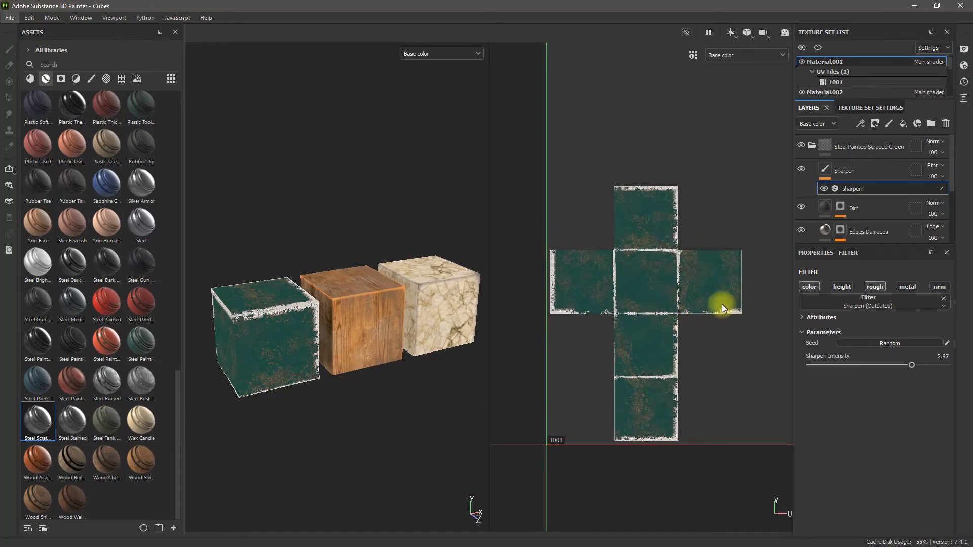
{"action": "mouse_move", "coordinate": [748, 285]}
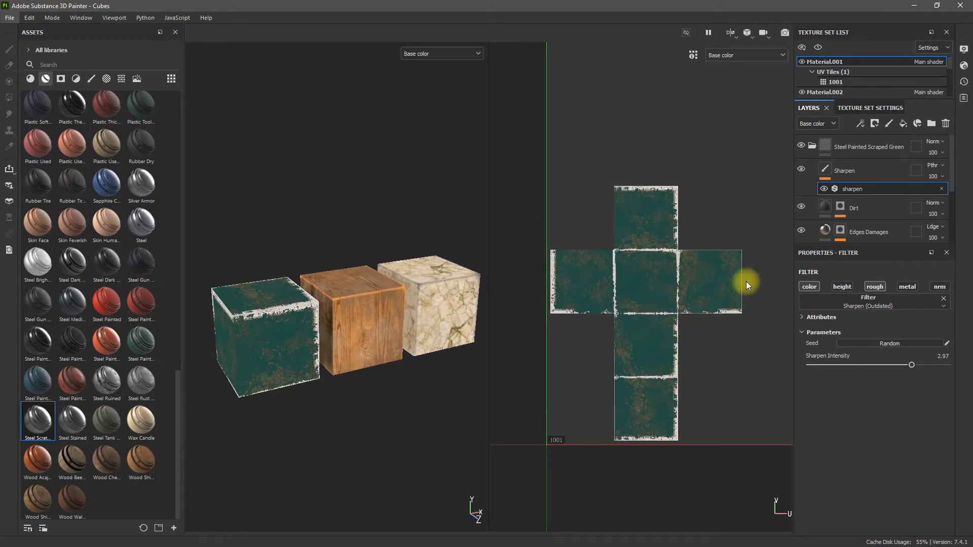
{"action": "mouse_move", "coordinate": [688, 319]}
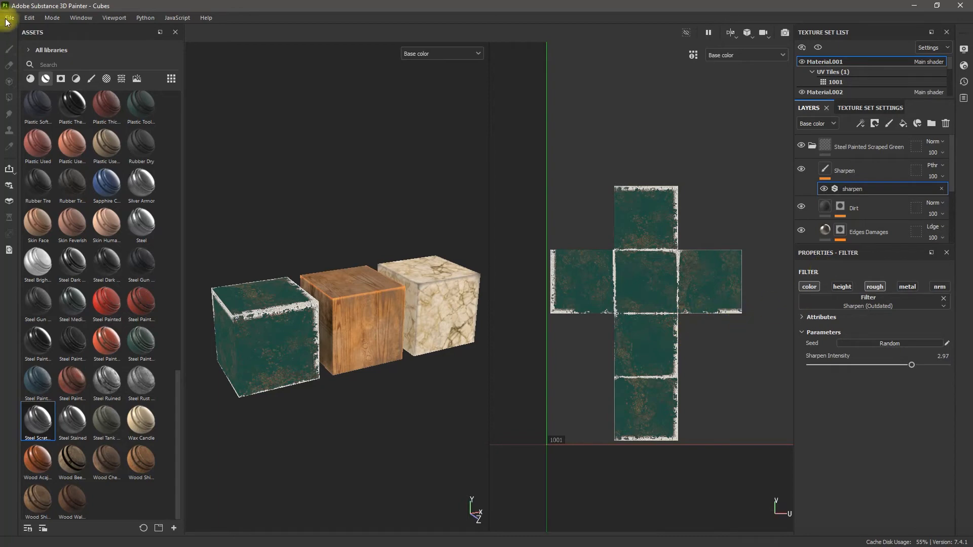
Step: Reopen texture export, set padding to Dilation + transparent at 5 pixels, and check the second material
{"action": "left_click", "coordinate": [10, 17]}
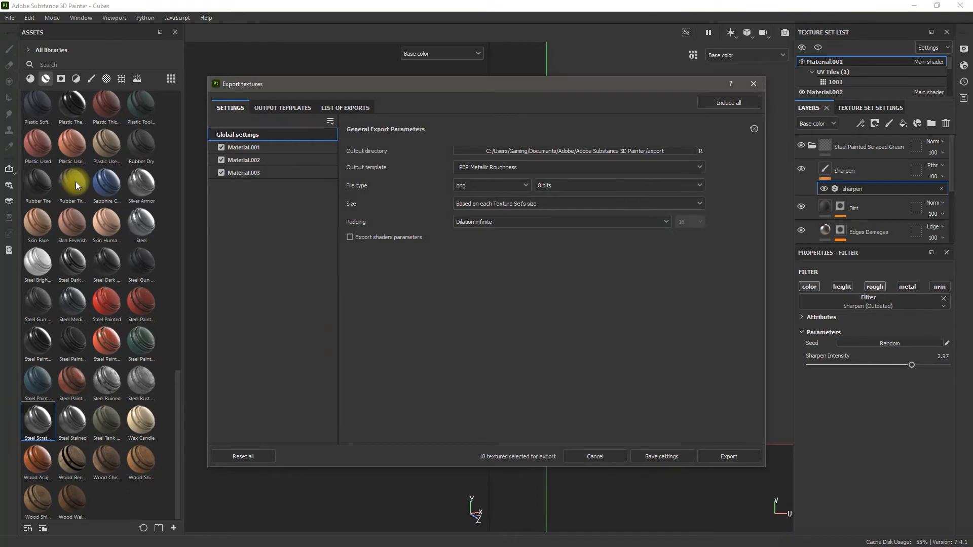
{"action": "left_click", "coordinate": [560, 221]}
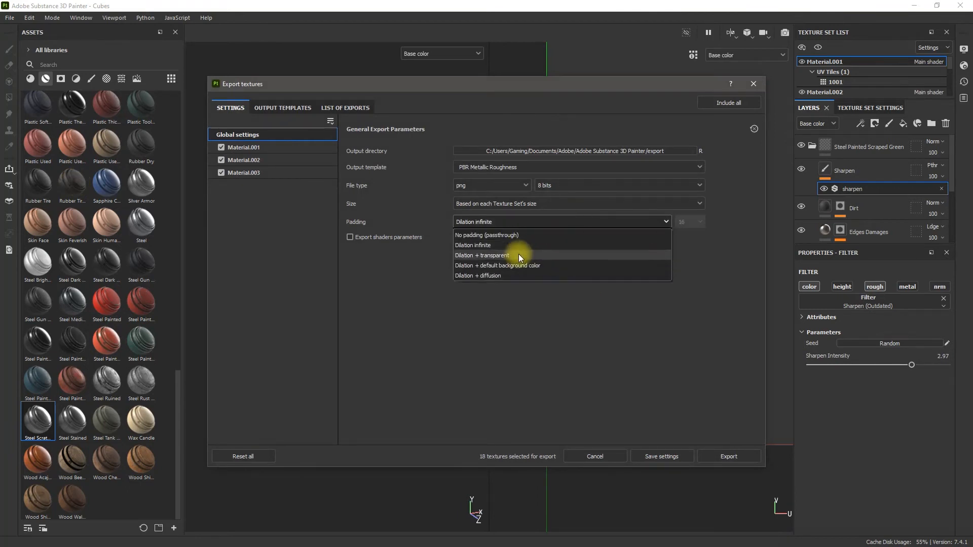
{"action": "mouse_move", "coordinate": [588, 258]}
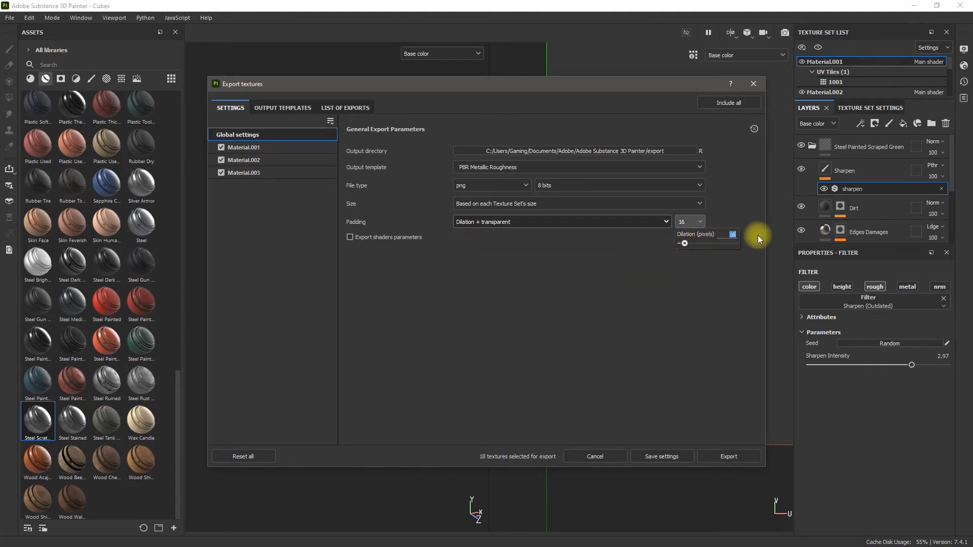
{"action": "type", "text": "5"}
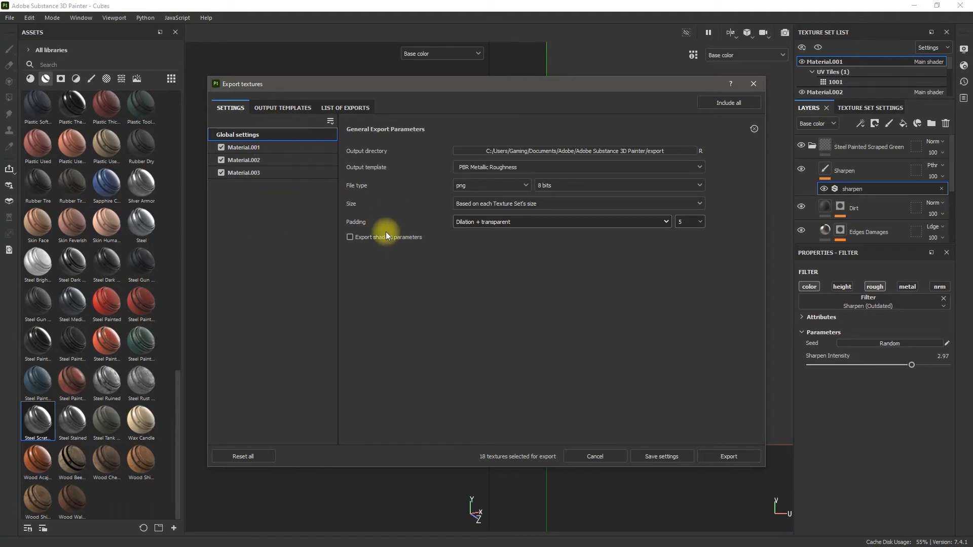
{"action": "left_click", "coordinate": [243, 147]}
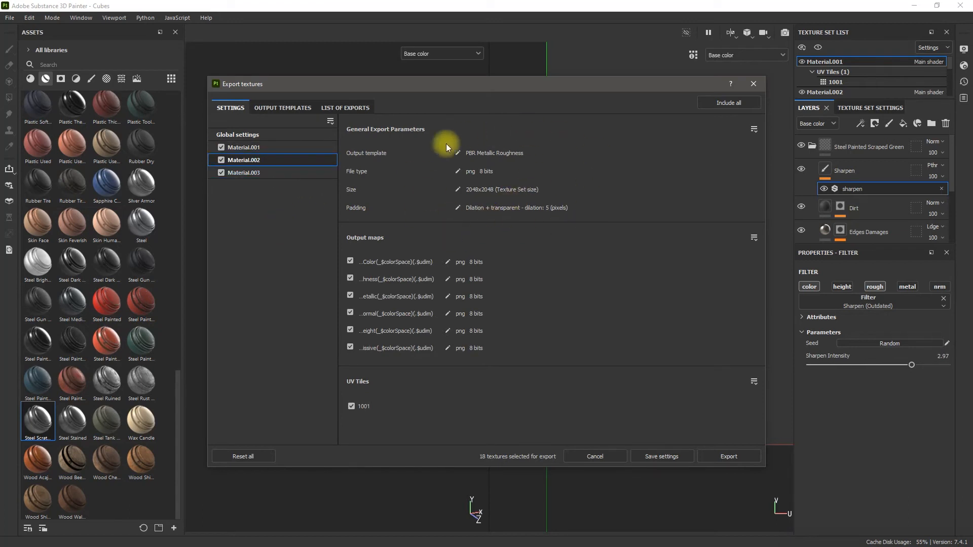
Step: Confirm Material.003 also uses 5-pixel transparent dilation, then return to Global settings
{"action": "left_click", "coordinate": [272, 172]}
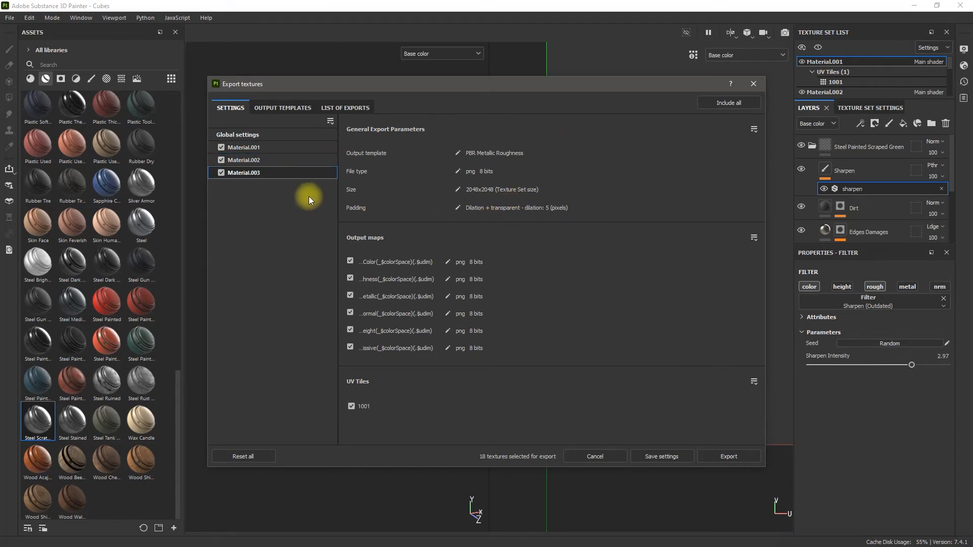
{"action": "mouse_move", "coordinate": [456, 194]}
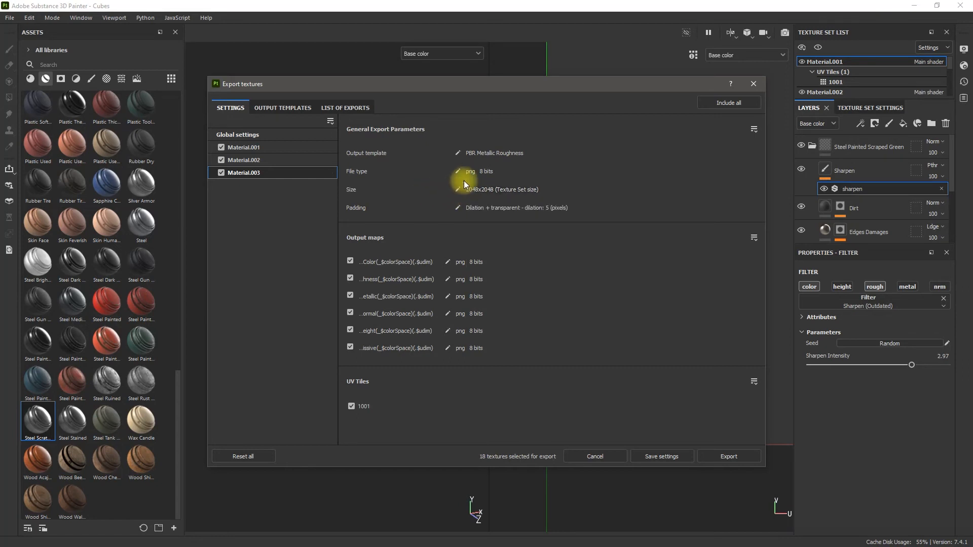
{"action": "mouse_move", "coordinate": [406, 216]}
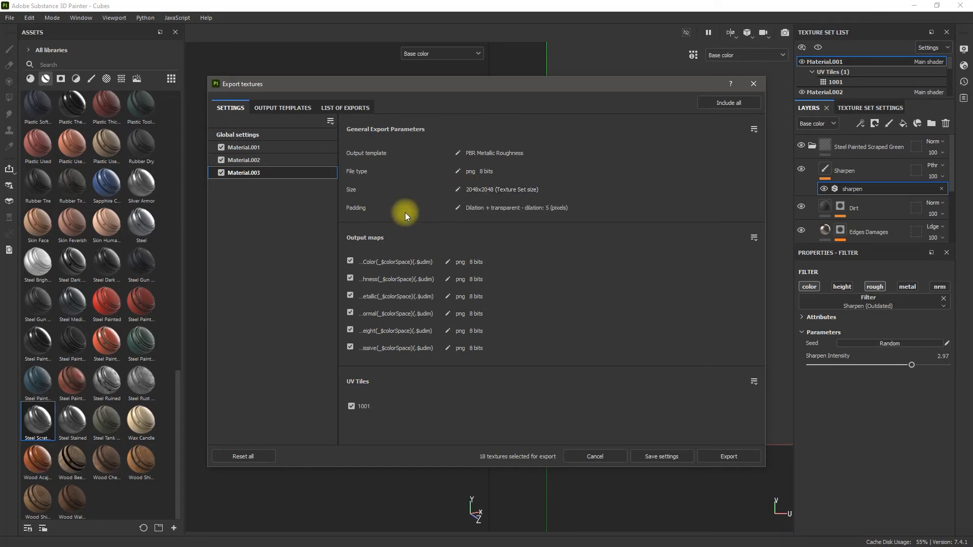
{"action": "left_click", "coordinate": [237, 135]}
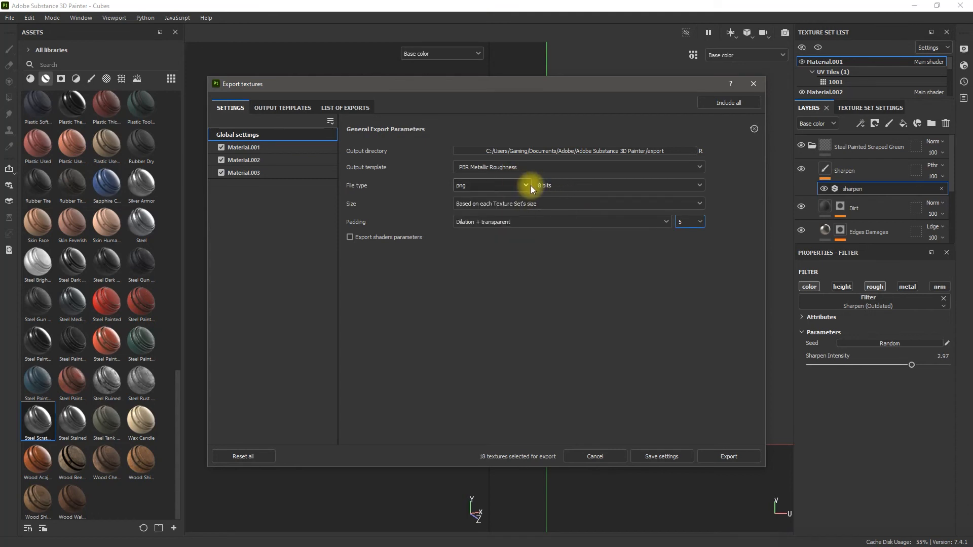
Step: Set the global export size to 2048 for all texture sets
{"action": "left_click", "coordinate": [577, 202]}
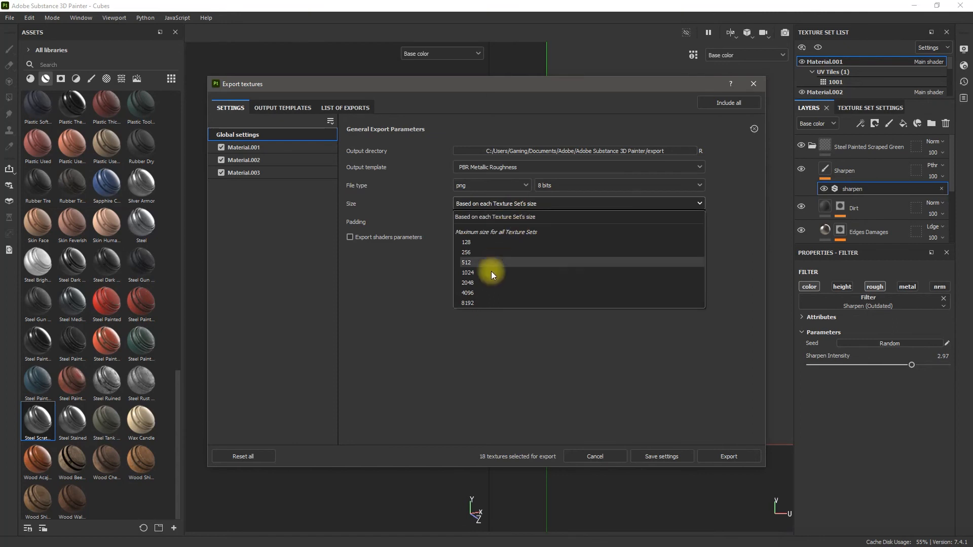
{"action": "left_click", "coordinate": [468, 283]}
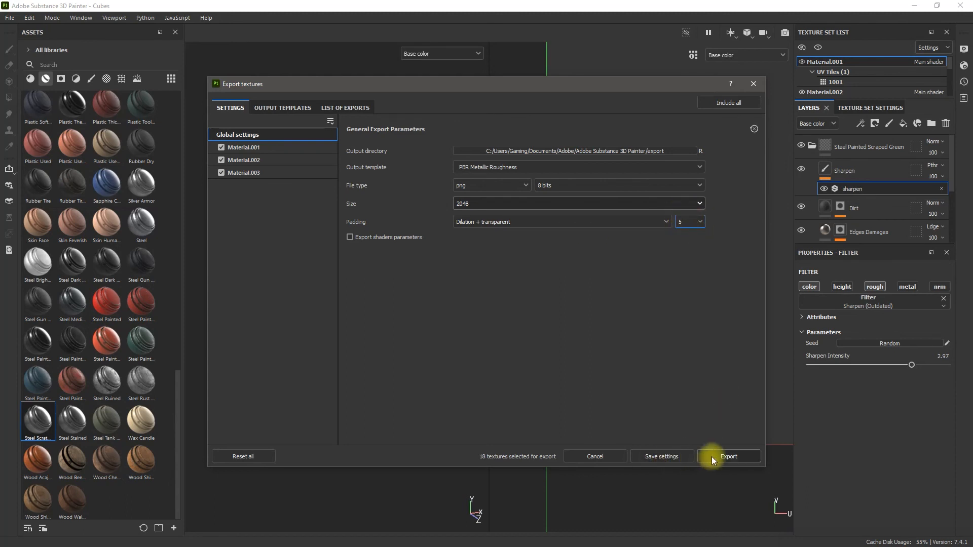
{"action": "left_click", "coordinate": [729, 456]}
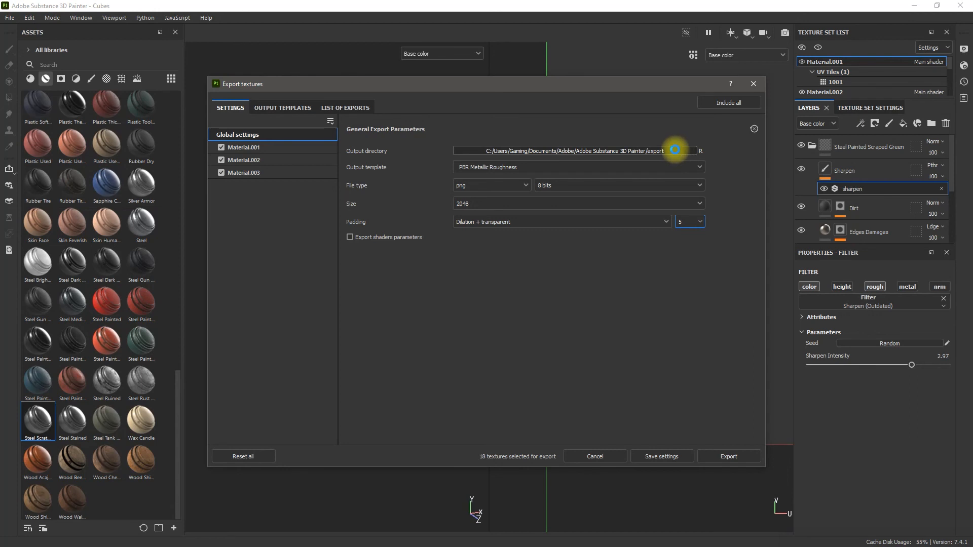
Step: Point the export output directory to the Desktop Cubes folder
{"action": "left_click", "coordinate": [699, 151]}
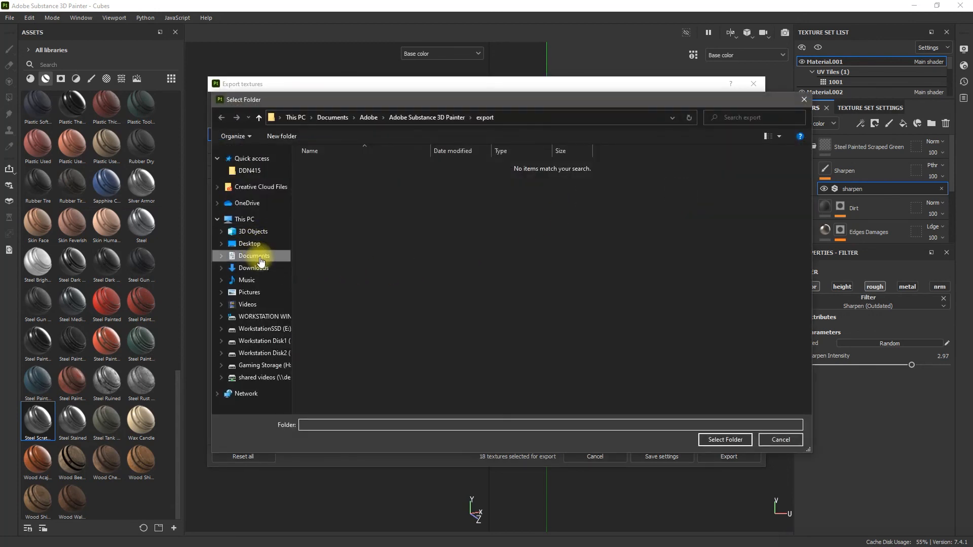
{"action": "left_click", "coordinate": [249, 243]}
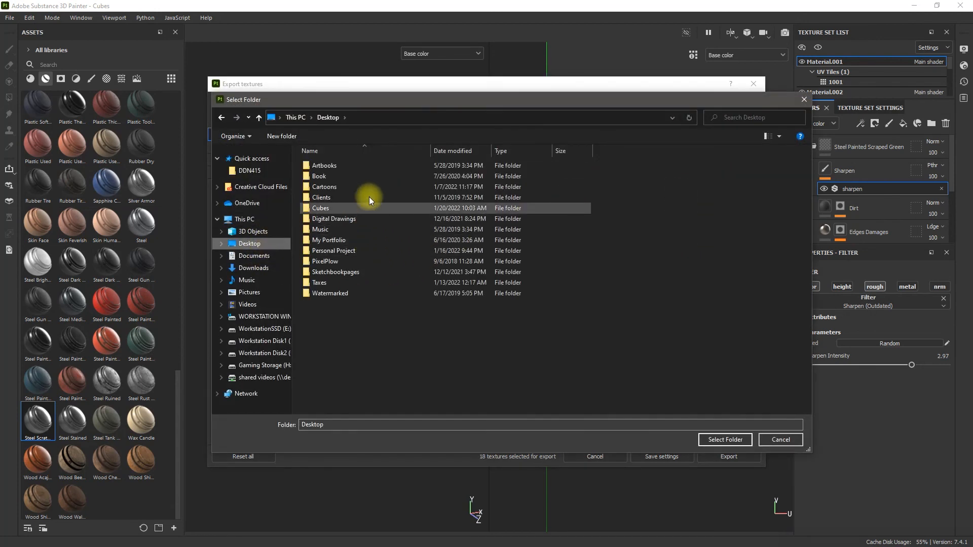
{"action": "mouse_move", "coordinate": [354, 211]}
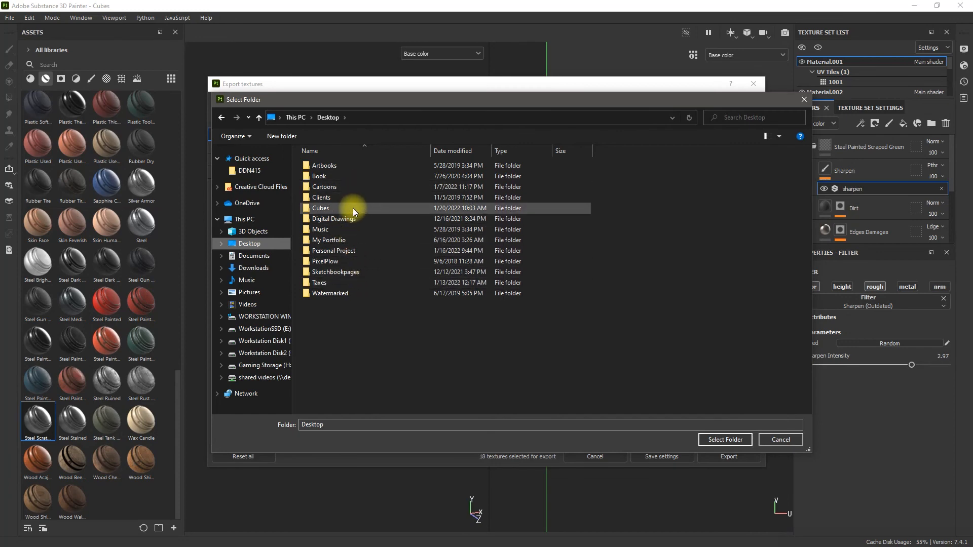
{"action": "left_click", "coordinate": [724, 439]}
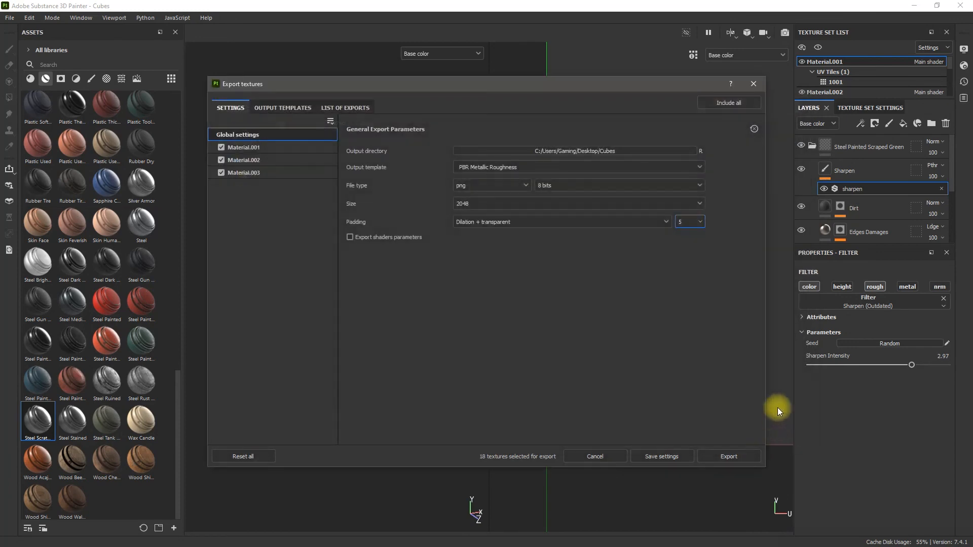
{"action": "mouse_move", "coordinate": [487, 152]}
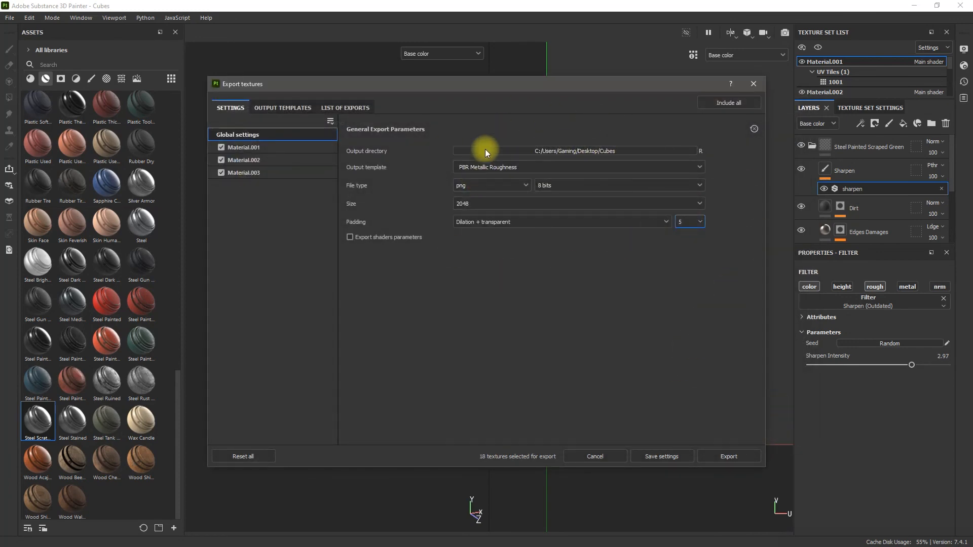
Step: Export all 18 texture maps for the three materials as PNGs
{"action": "left_click", "coordinate": [594, 456]}
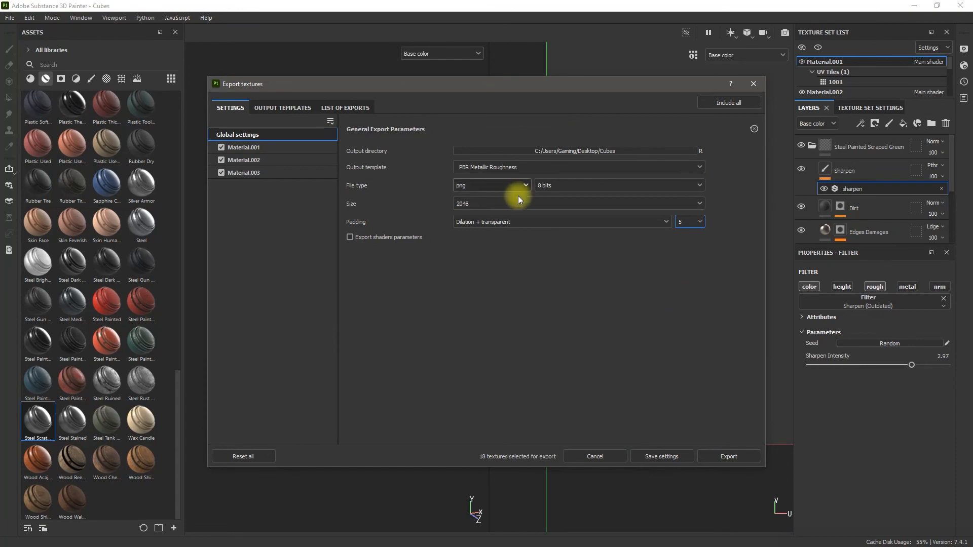
{"action": "mouse_move", "coordinate": [729, 456]}
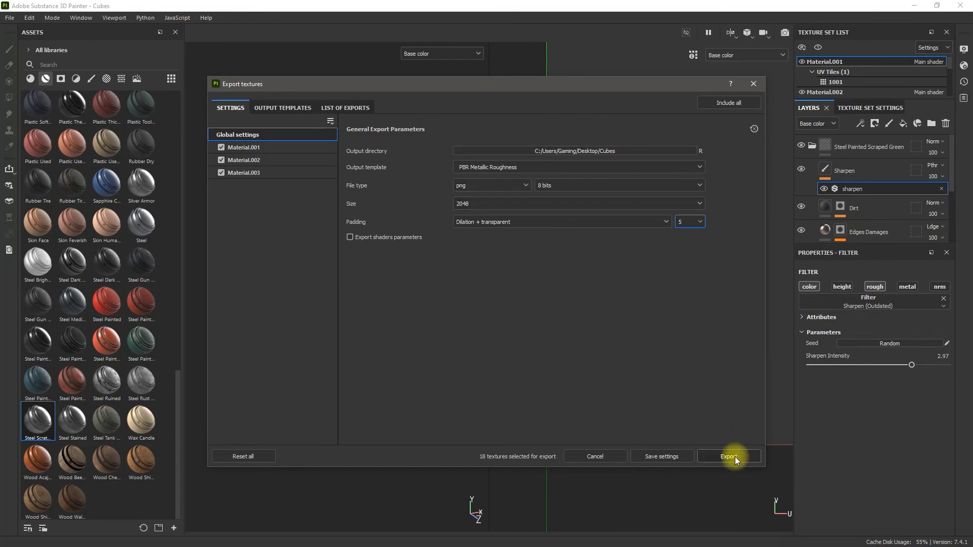
{"action": "left_click", "coordinate": [728, 456]}
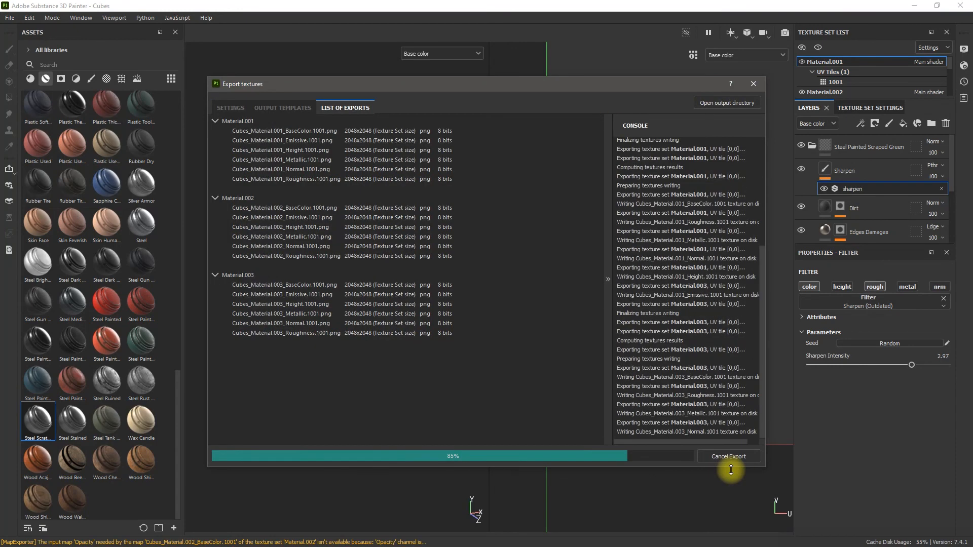